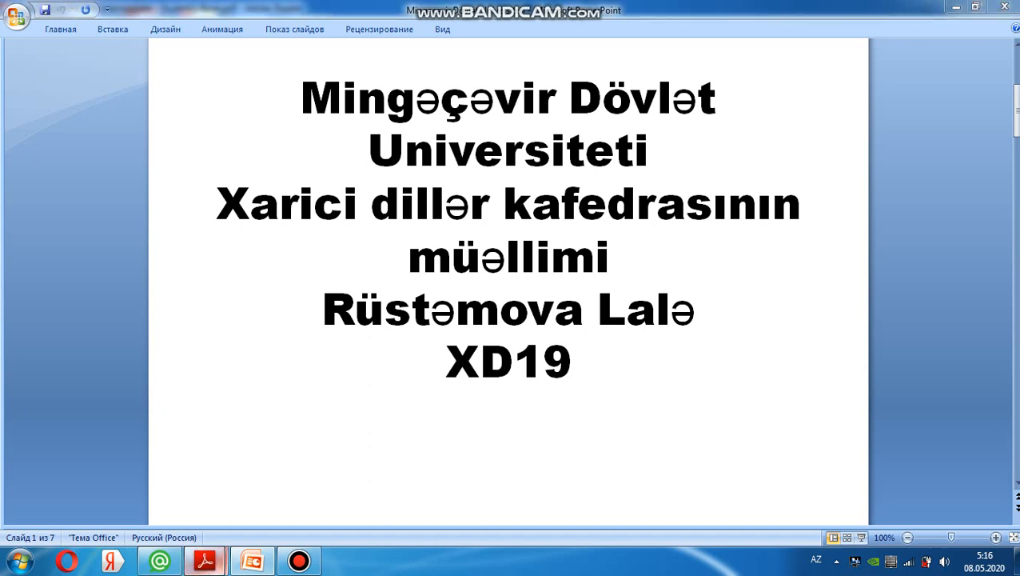
- Switch to the Student's Book and scroll page 95 down to section 3 Reading & Vocabulary
click(205, 560)
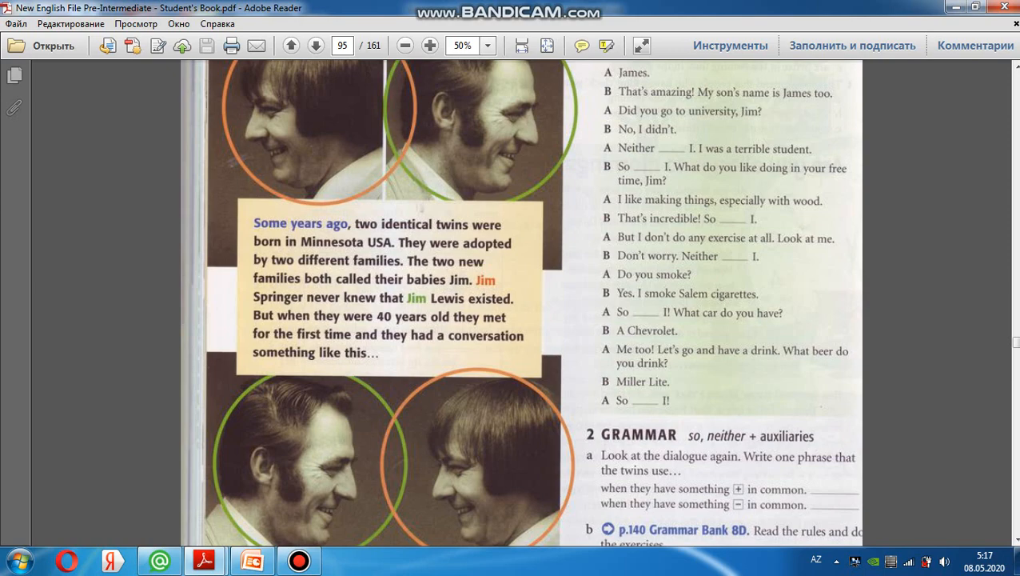
scroll(down, 3)
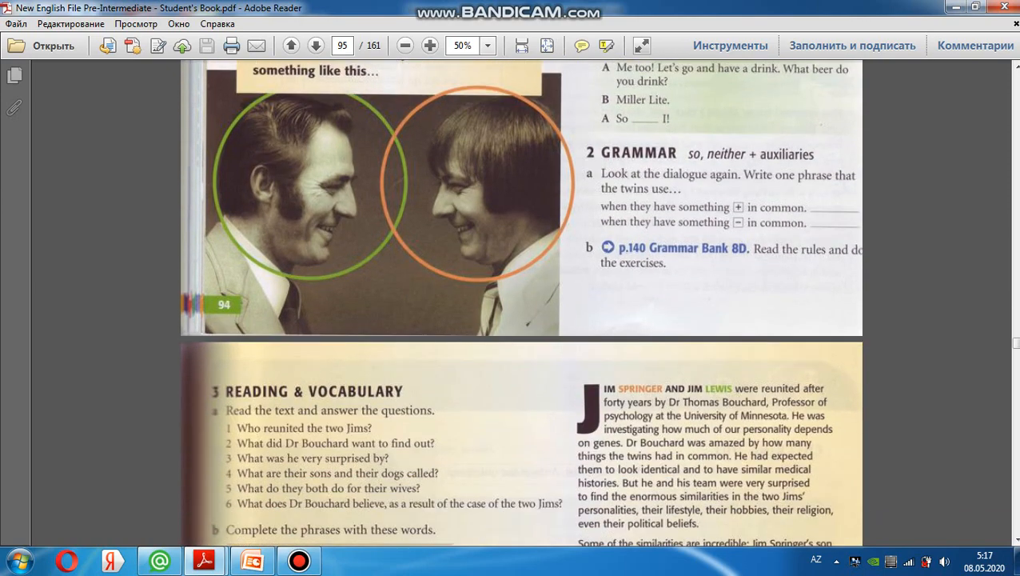